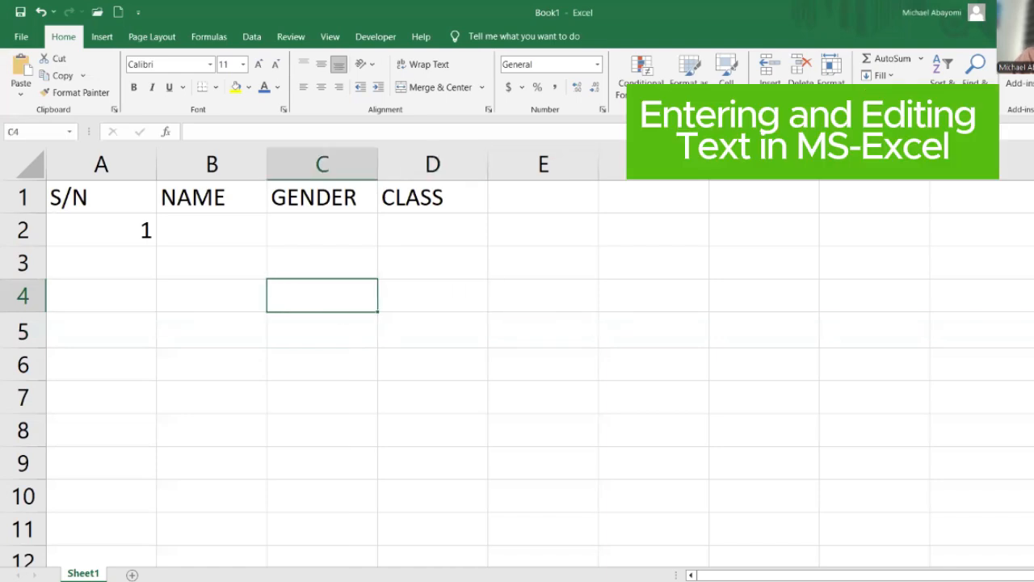
Add the DATE header in E1 and enter 1/1/2022 in E2
click(211, 294)
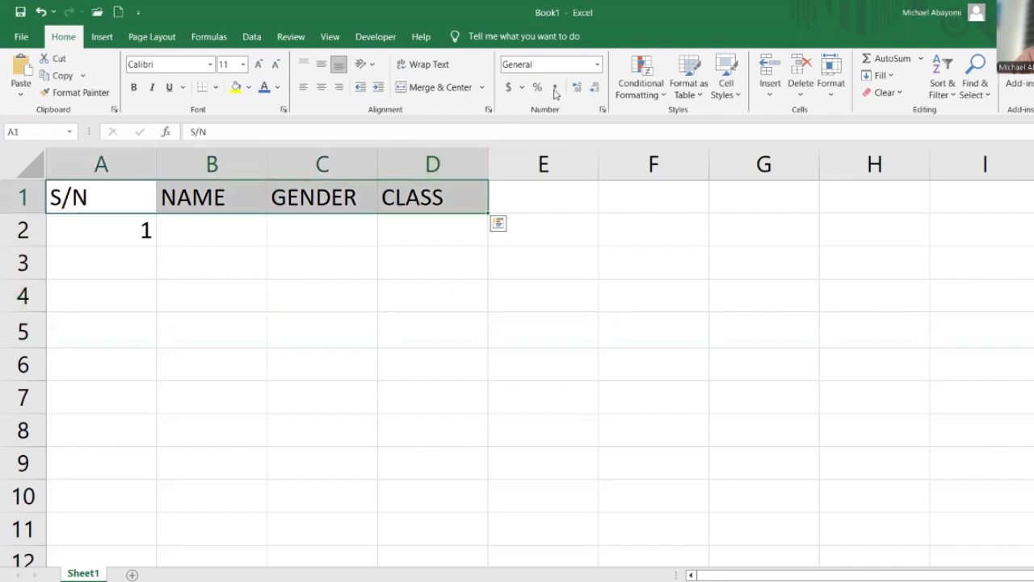
click(322, 230)
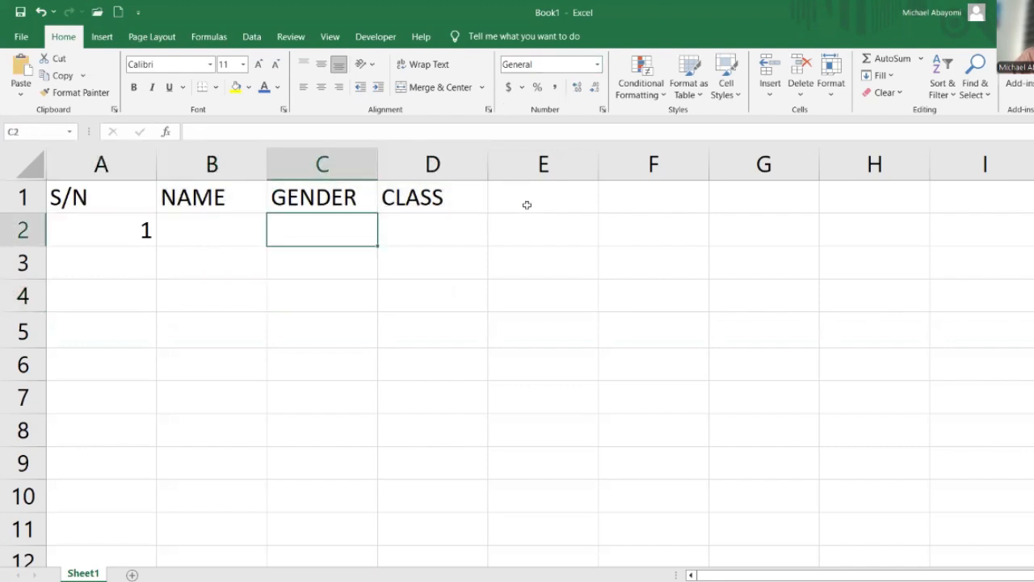
text(DATE)
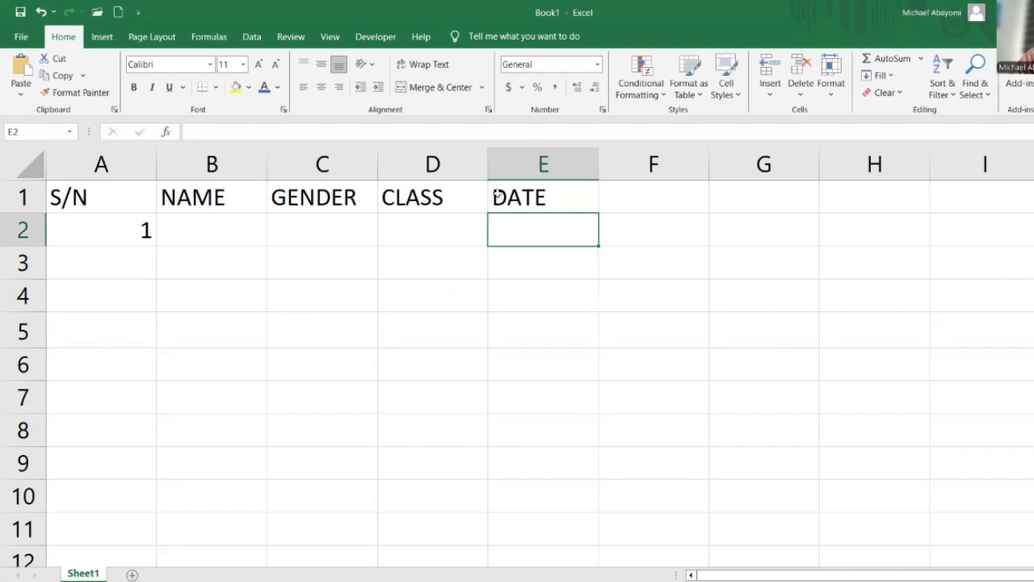
text(1/1/)
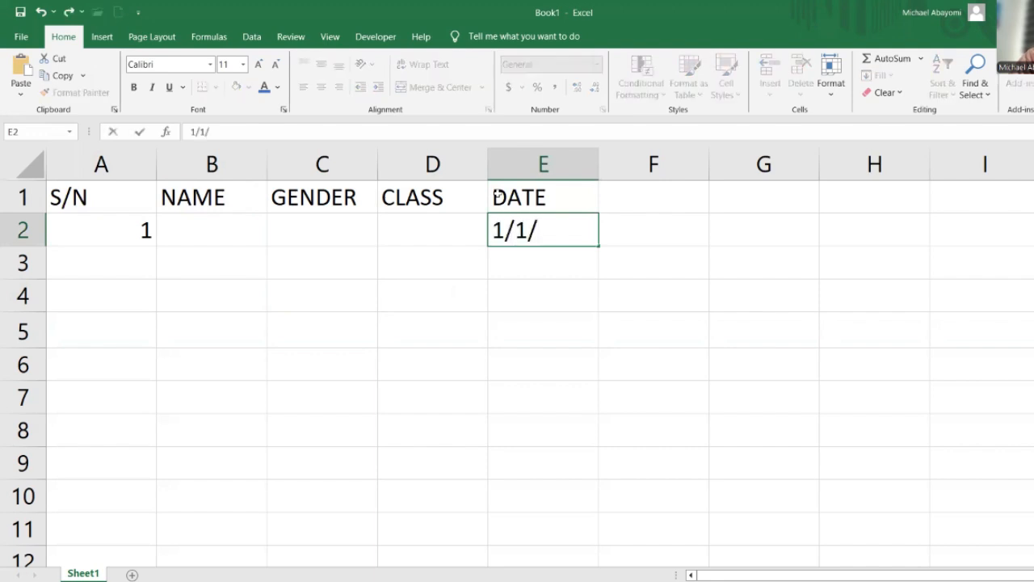
text(2022)
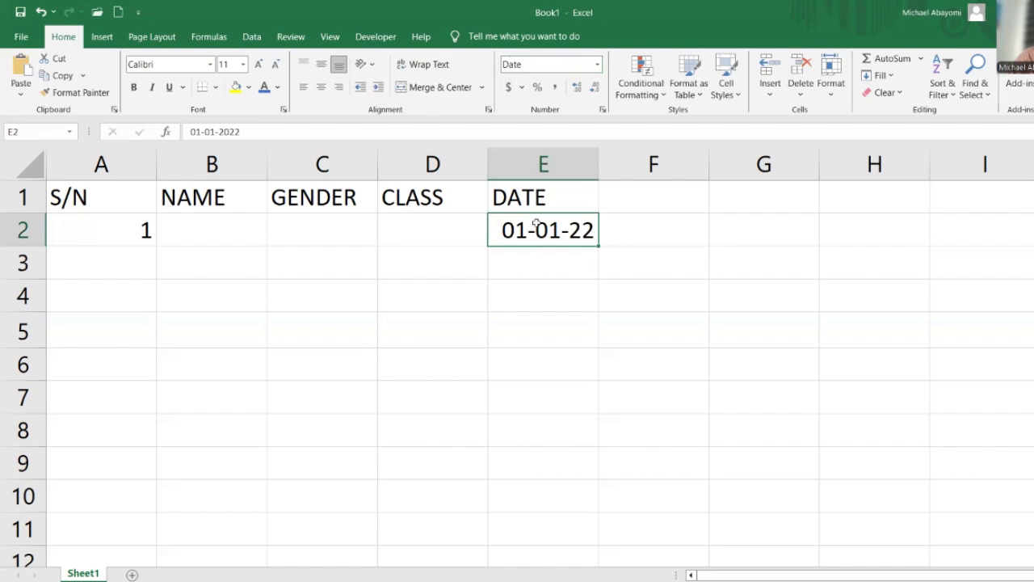
Show E2 as Long Date (Saturday, 1 January, 2022), then back to Short Date 01-01-22
click(594, 65)
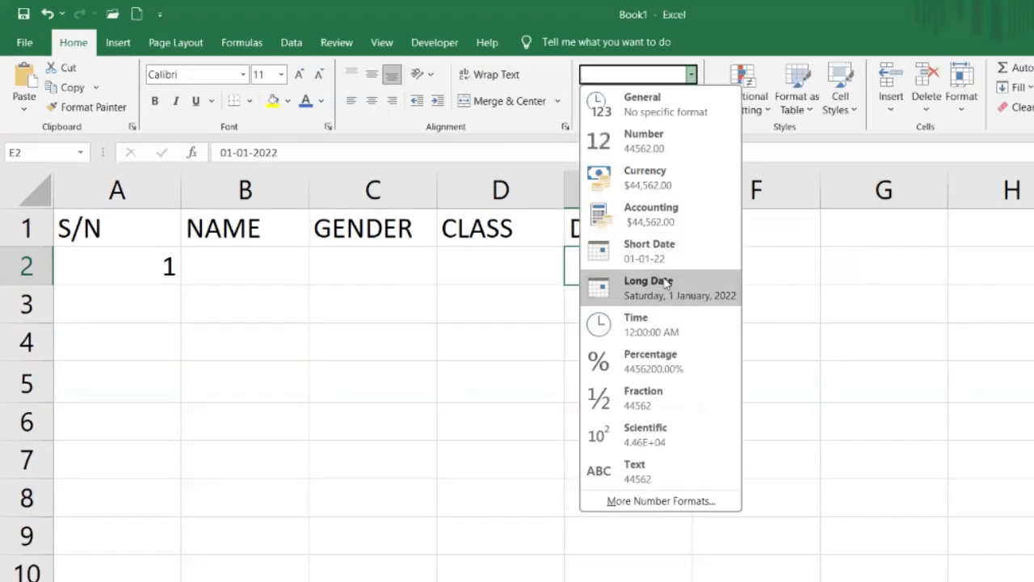
mouse_move(653, 259)
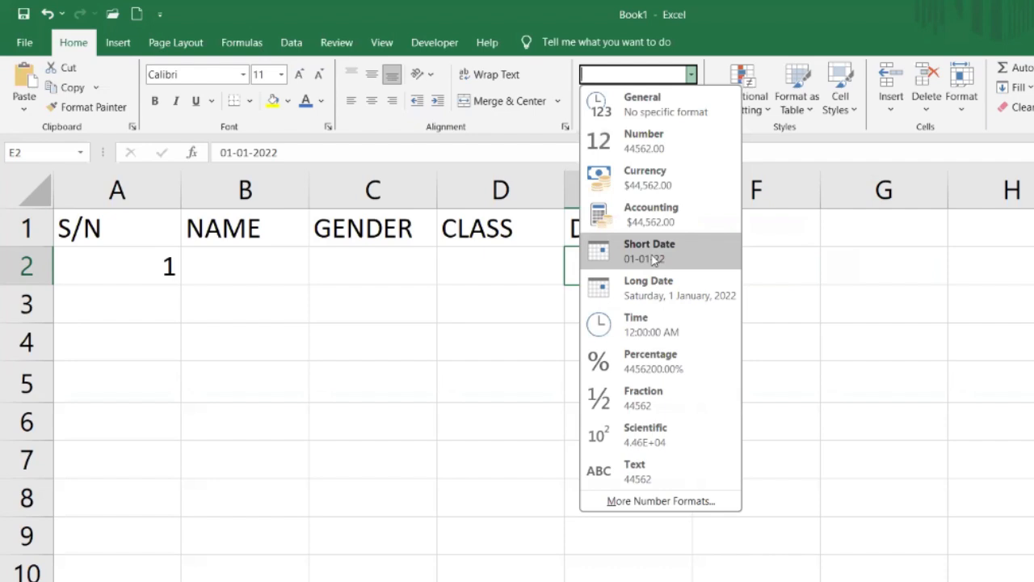
click(648, 288)
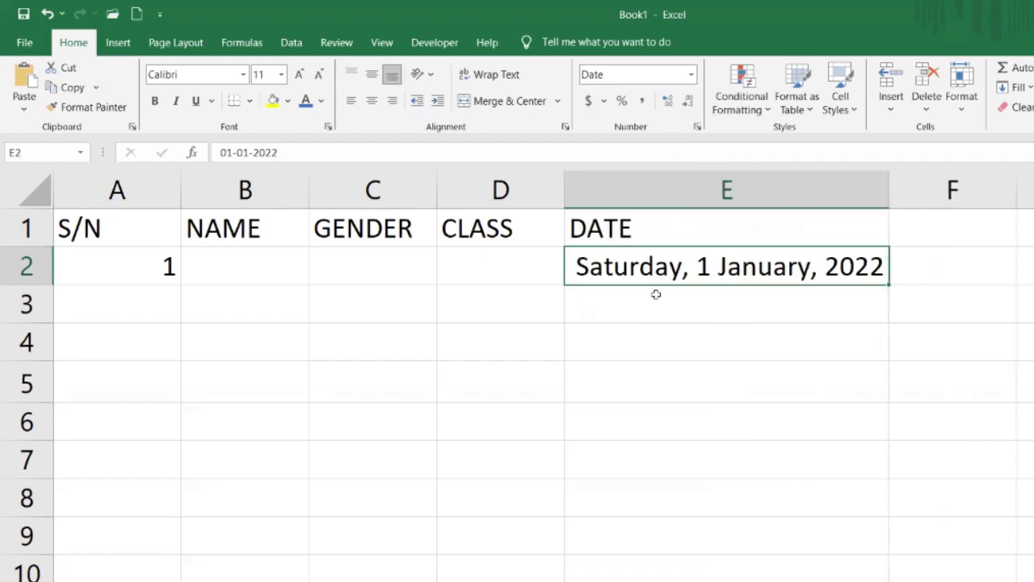
mouse_move(717, 271)
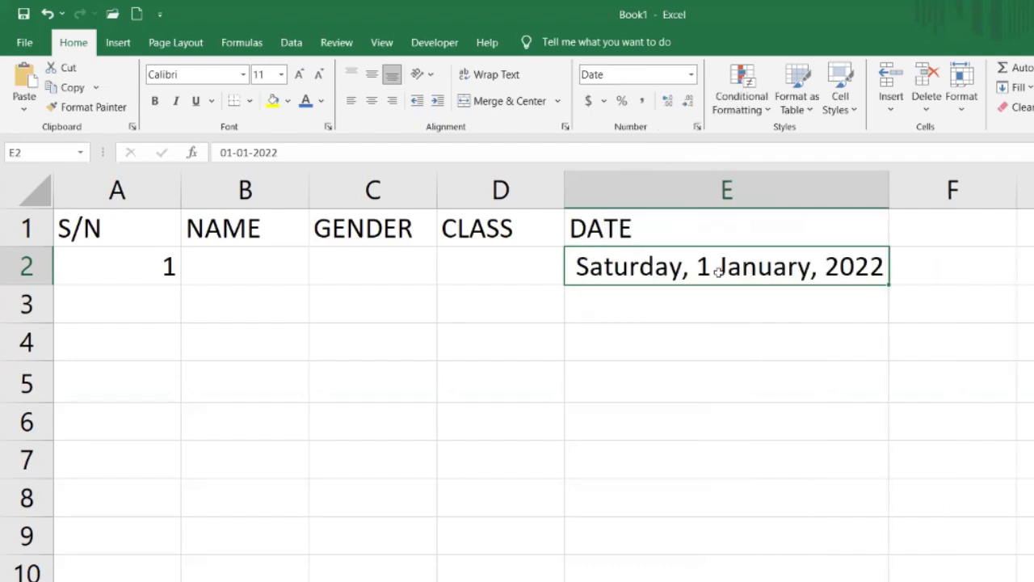
click(693, 74)
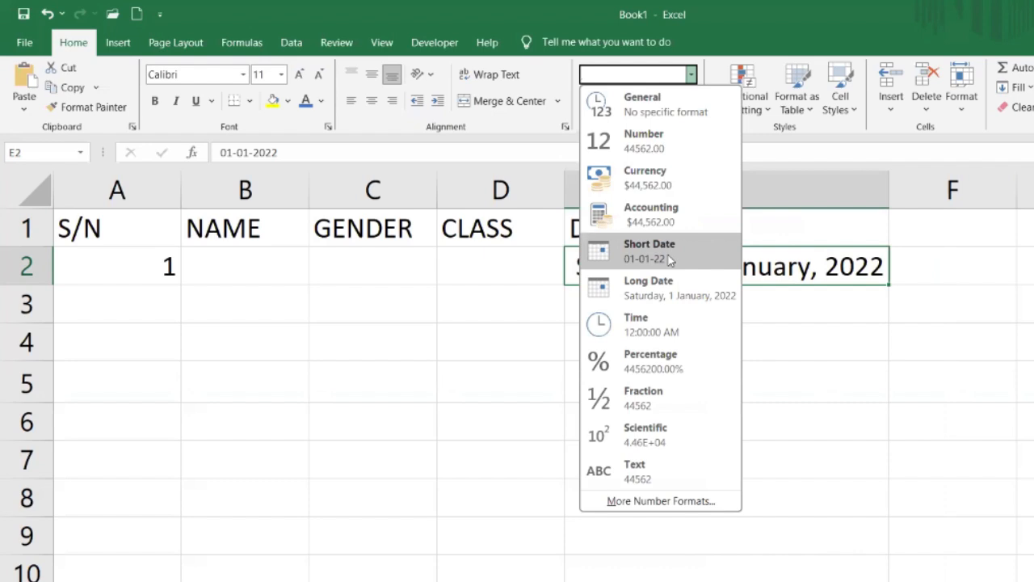
click(649, 251)
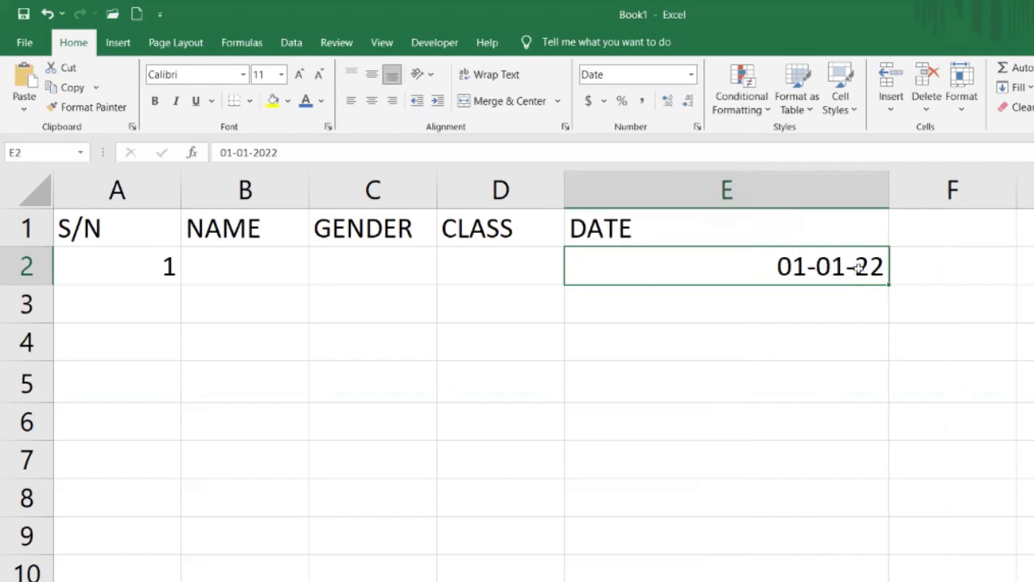
mouse_move(888, 220)
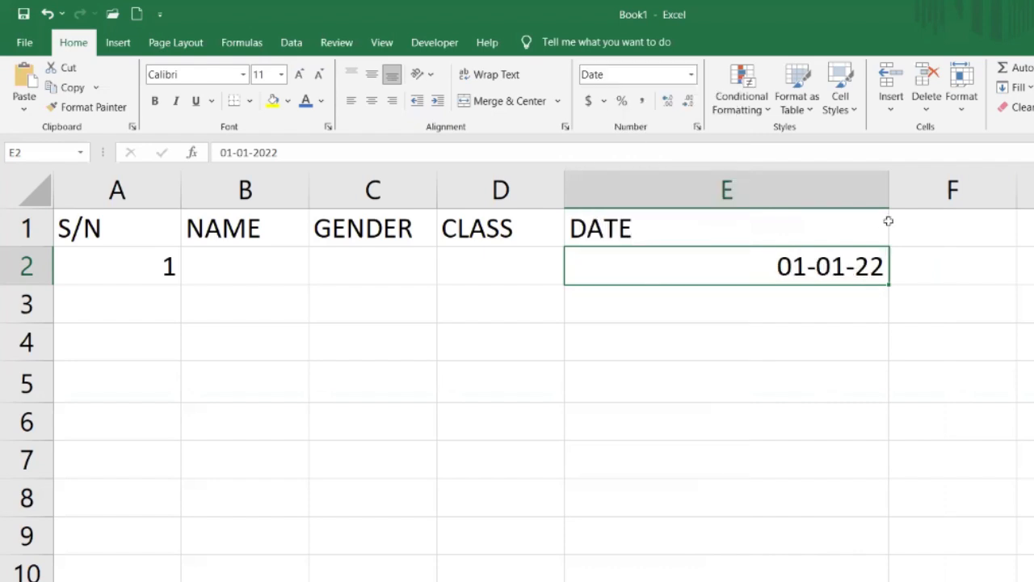
click(701, 75)
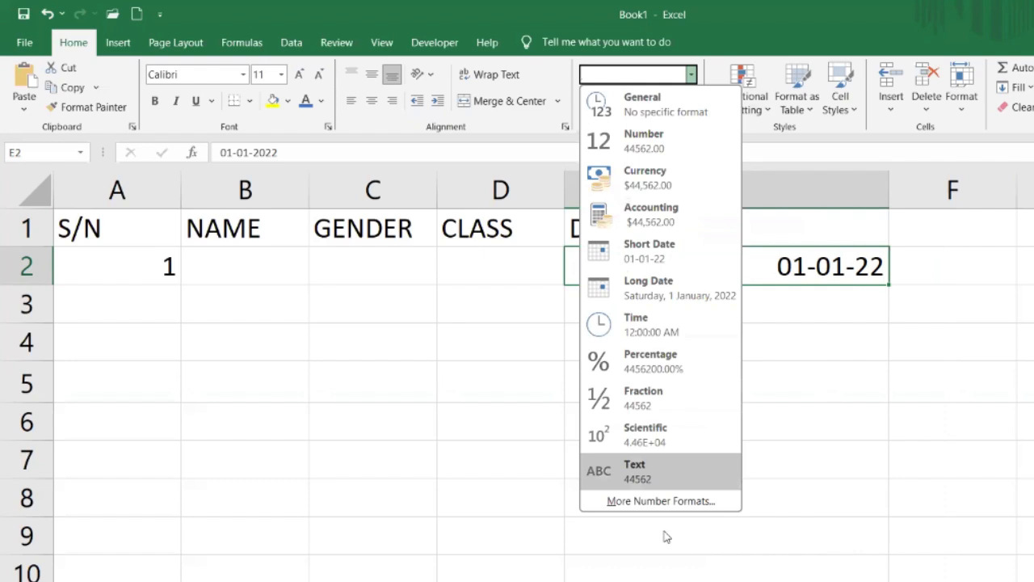
Via More Number Formats, give E2 a four-digit-year date style showing 1-1-2022
click(659, 501)
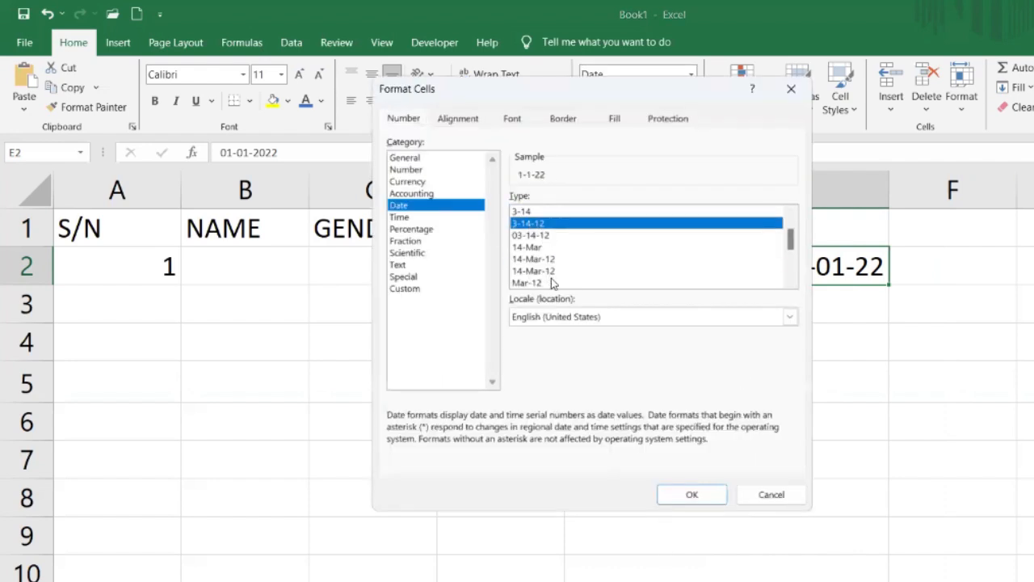
scroll(down, 3)
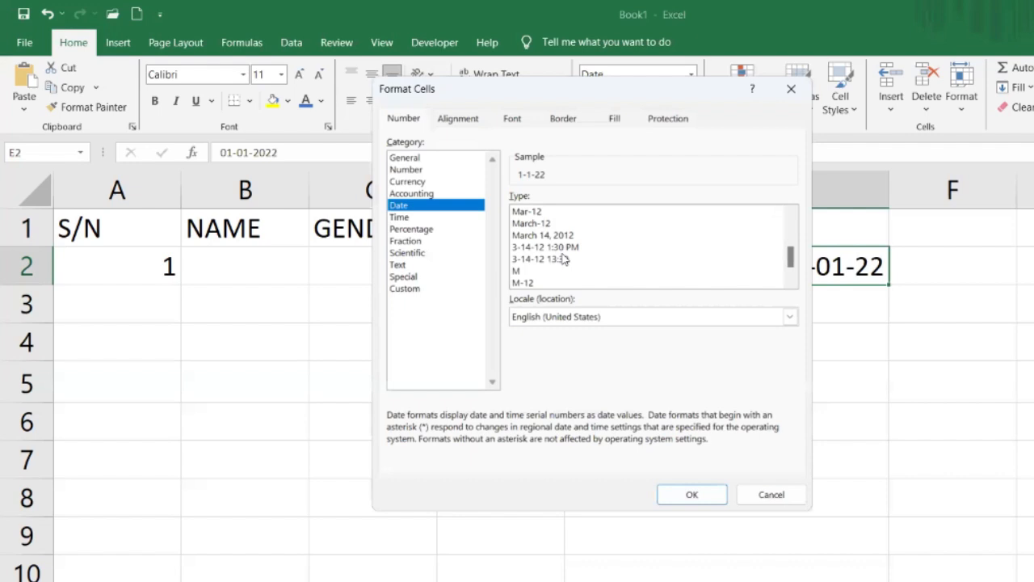
click(542, 271)
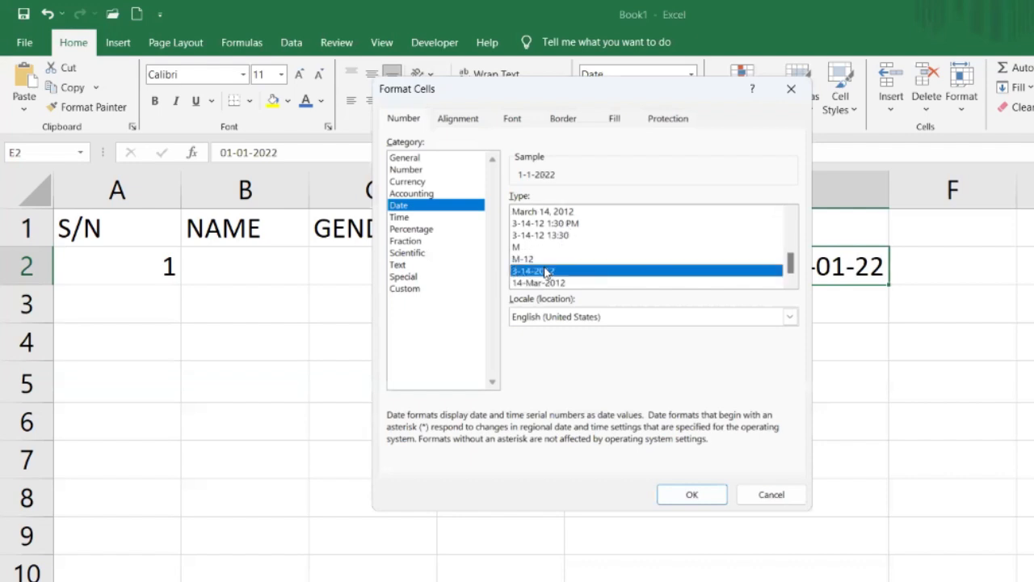
click(691, 494)
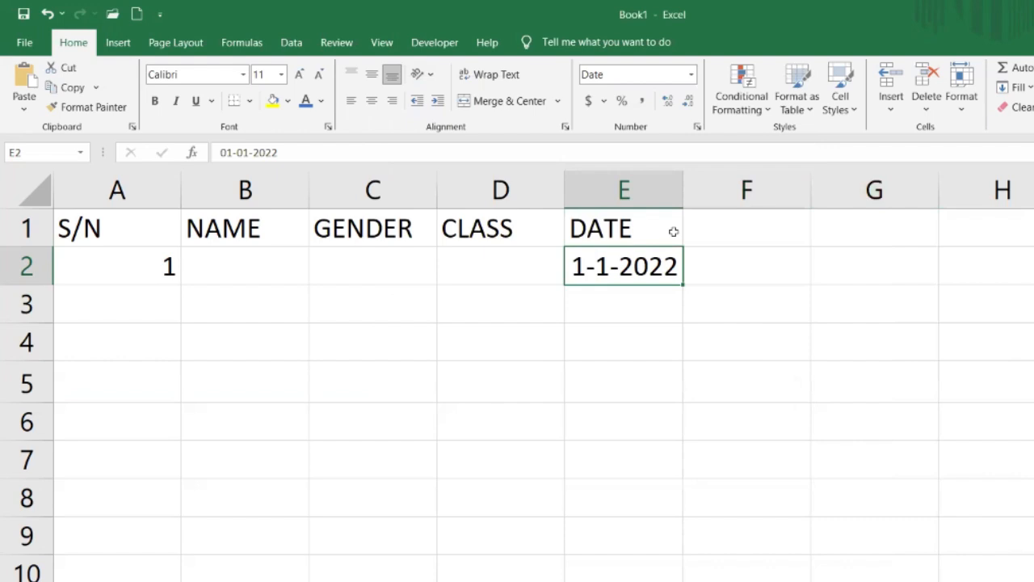
mouse_move(678, 210)
text(3)
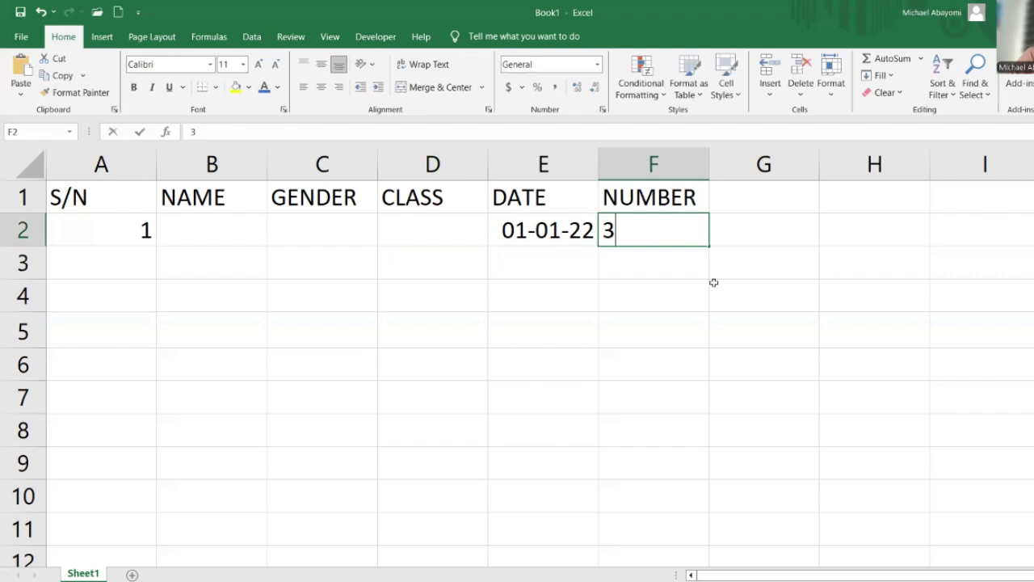
Add the NUMBER header with 32 shown as 32.00, and 32 in G2 as $ 32.00 accounting
text(2.0P)
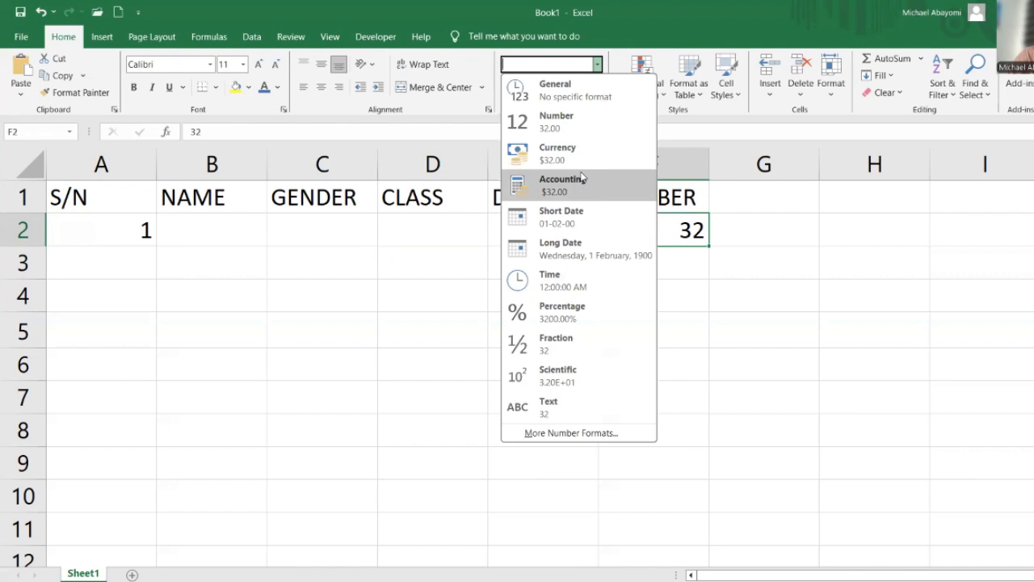
click(556, 121)
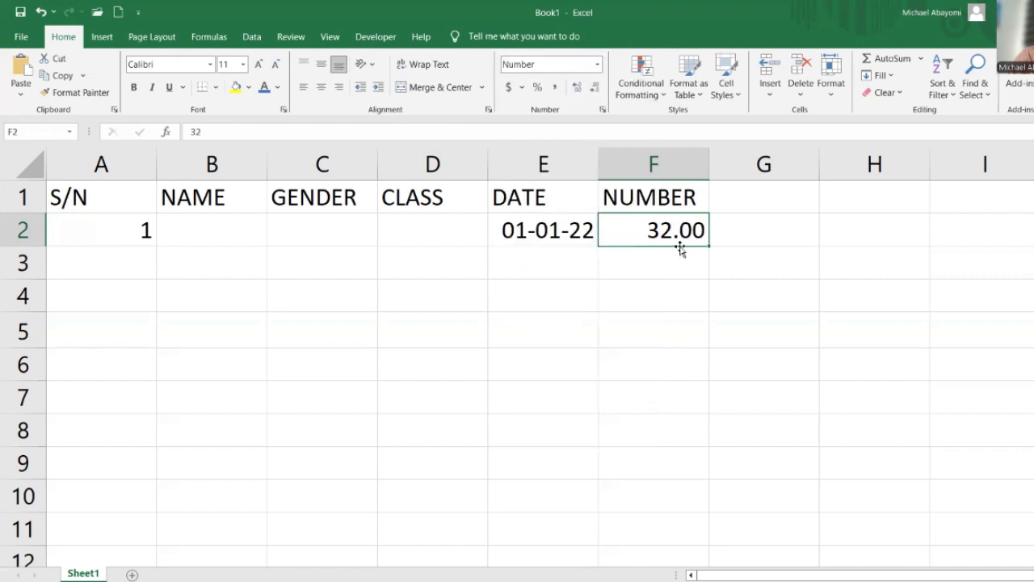
click(653, 261)
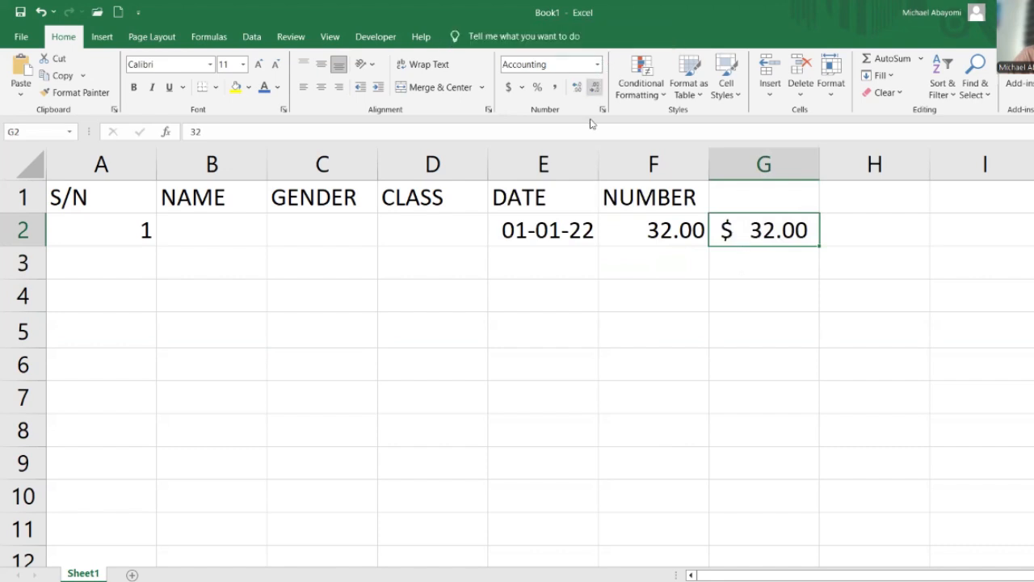
Show G2 as Percentage (3200.00%), then store it as Text
click(598, 65)
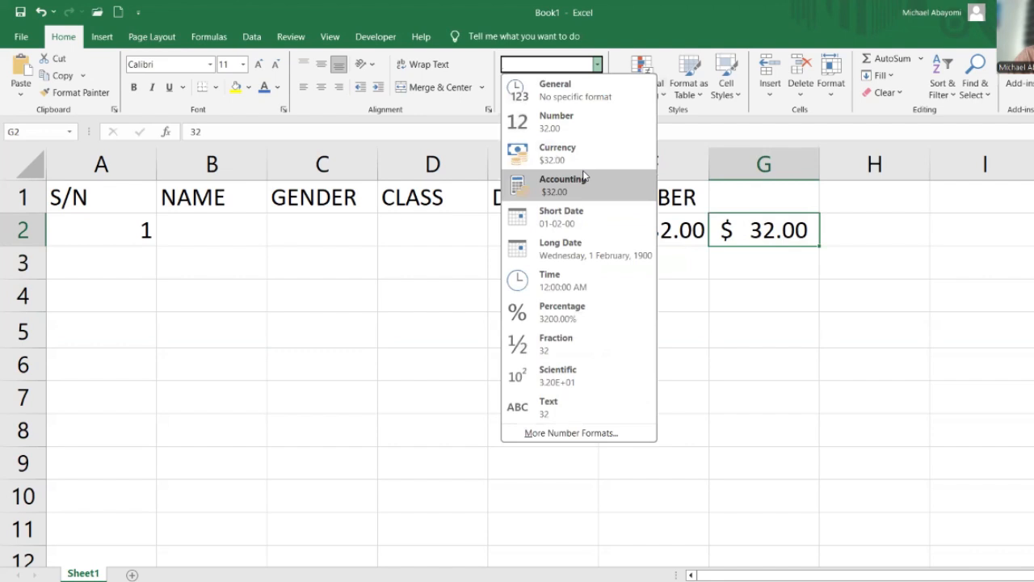
click(562, 310)
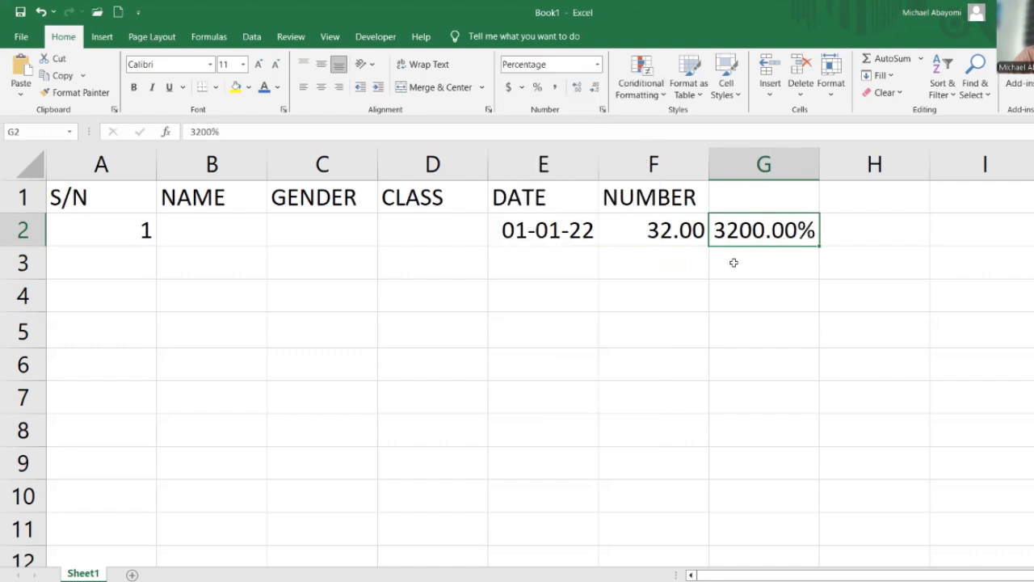
click(598, 64)
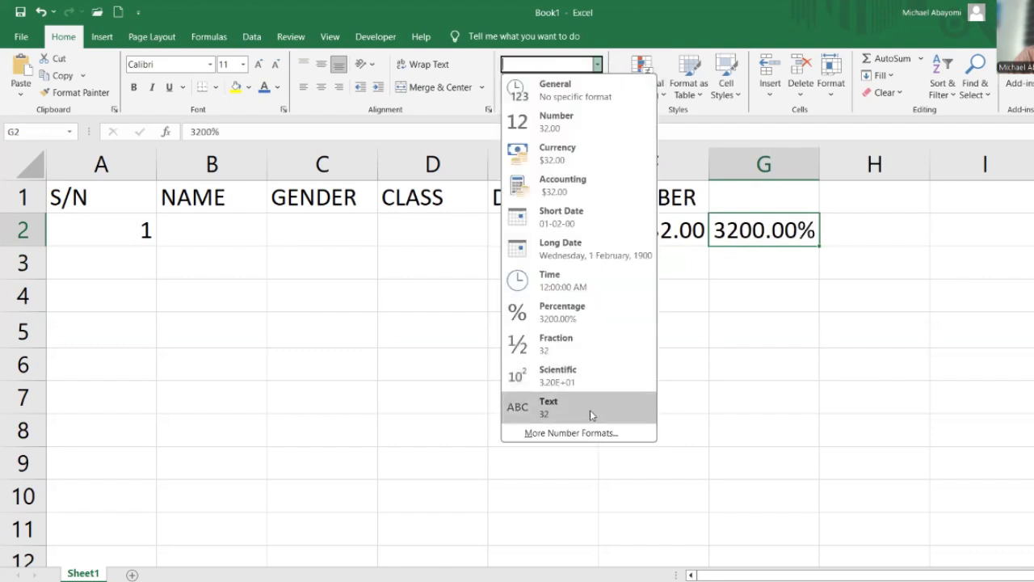
click(549, 406)
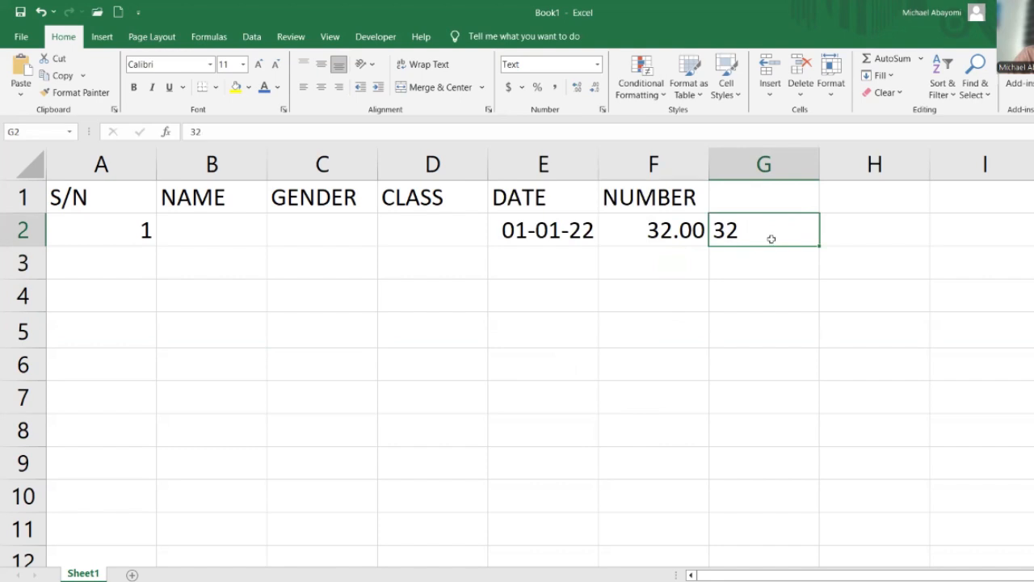
mouse_move(767, 230)
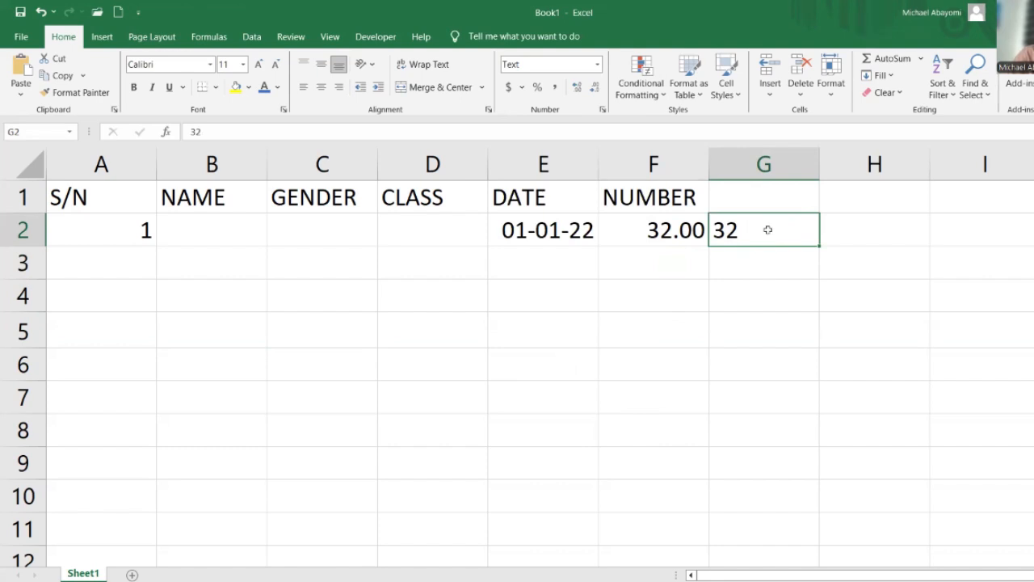
click(653, 229)
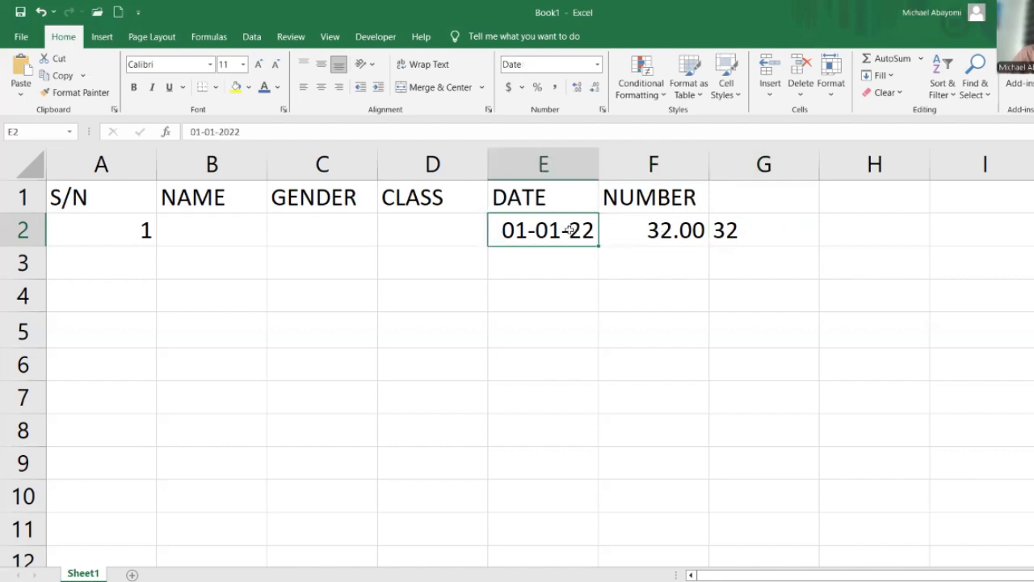
click(101, 229)
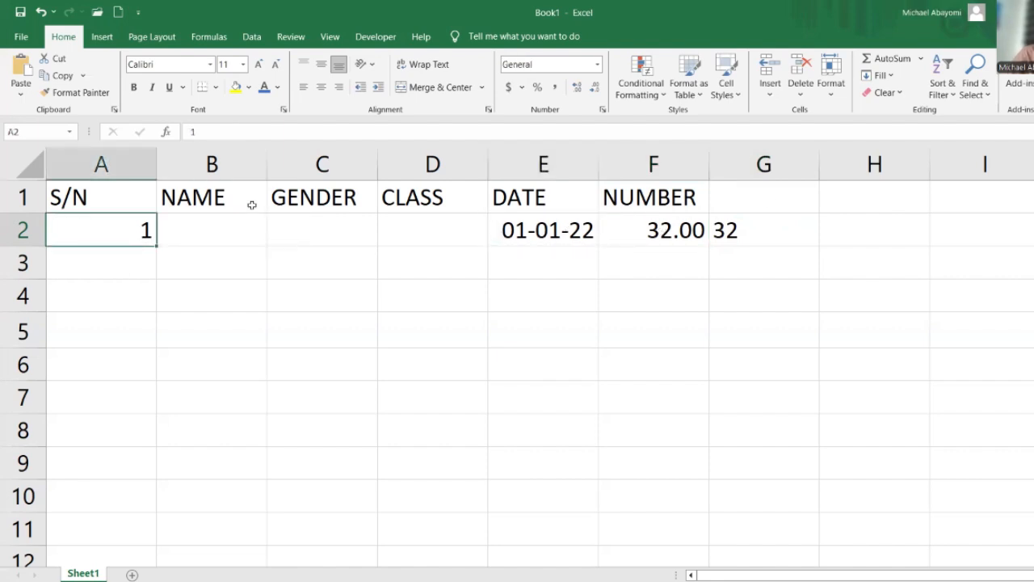
click(763, 229)
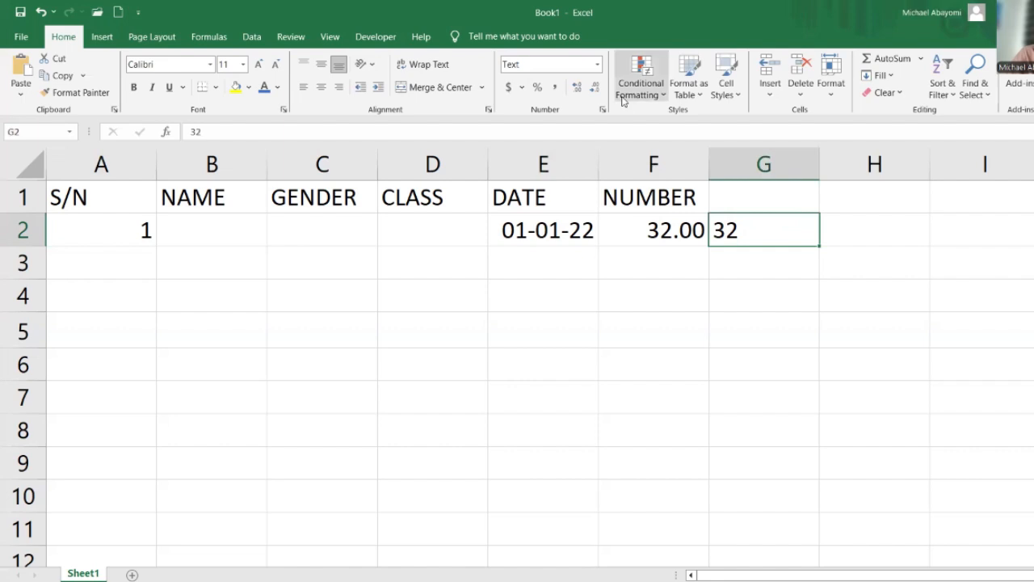